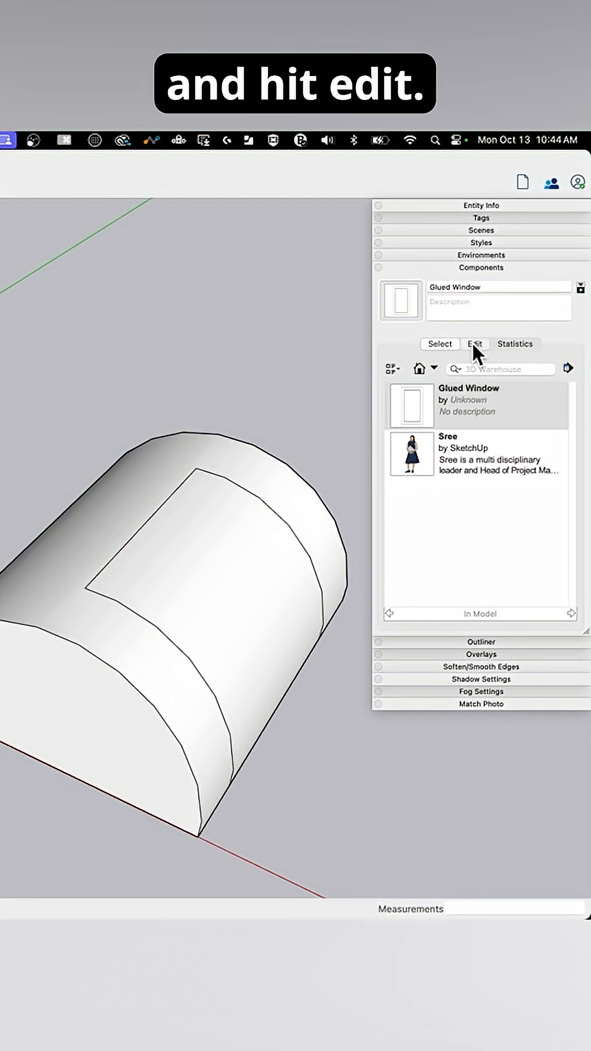
# In the Glued Window component's Edit settings, set Glue to Any.
pyautogui.click(475, 344)
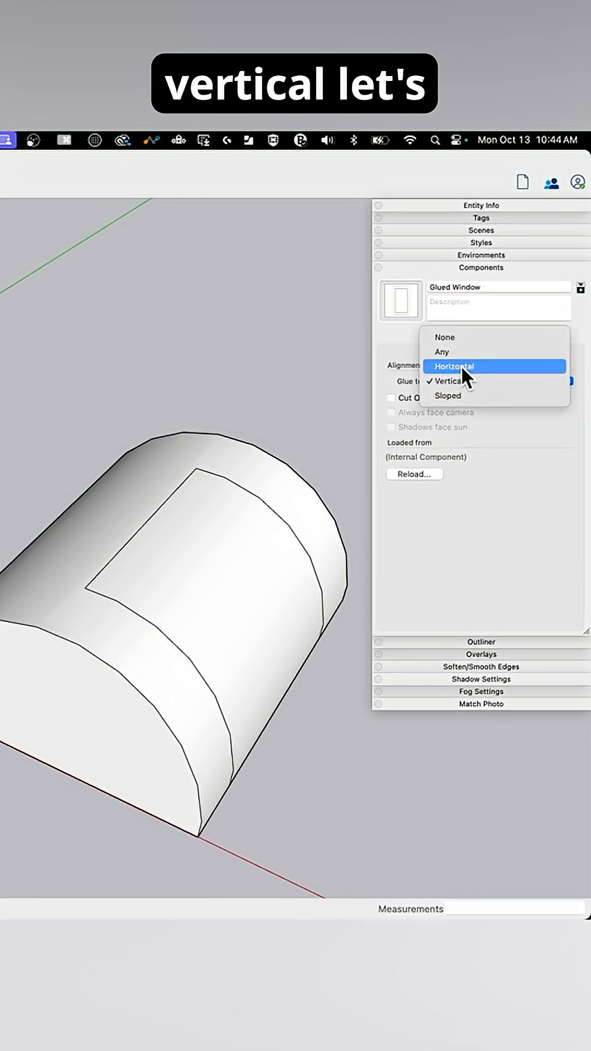
pyautogui.click(442, 352)
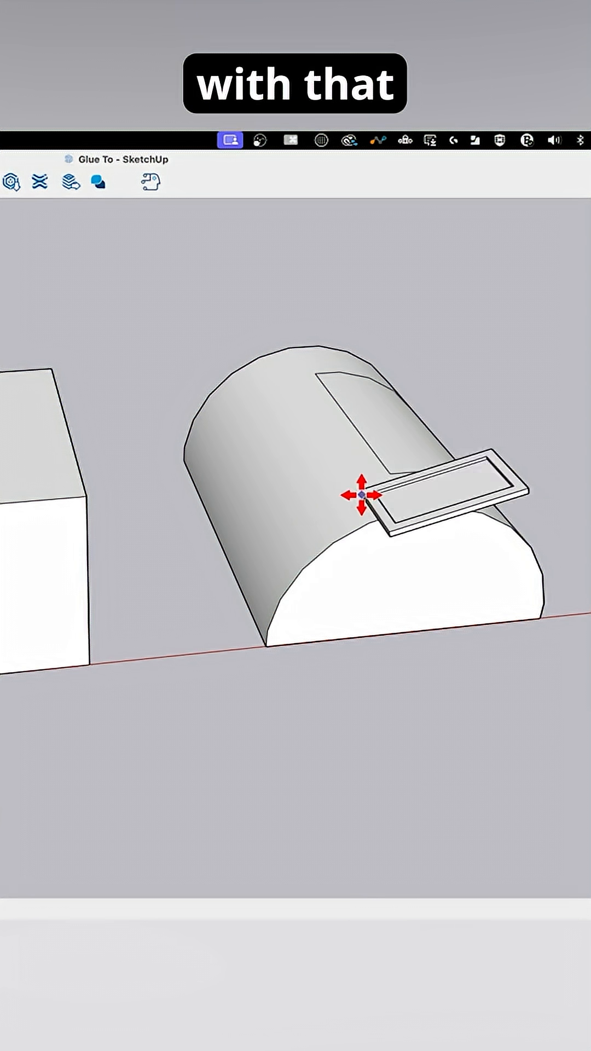
# Drag the Glued Window across two half-cylinder faces so it snaps flat onto each.
pyautogui.moveTo(362, 492); pyautogui.dragTo(499, 513)
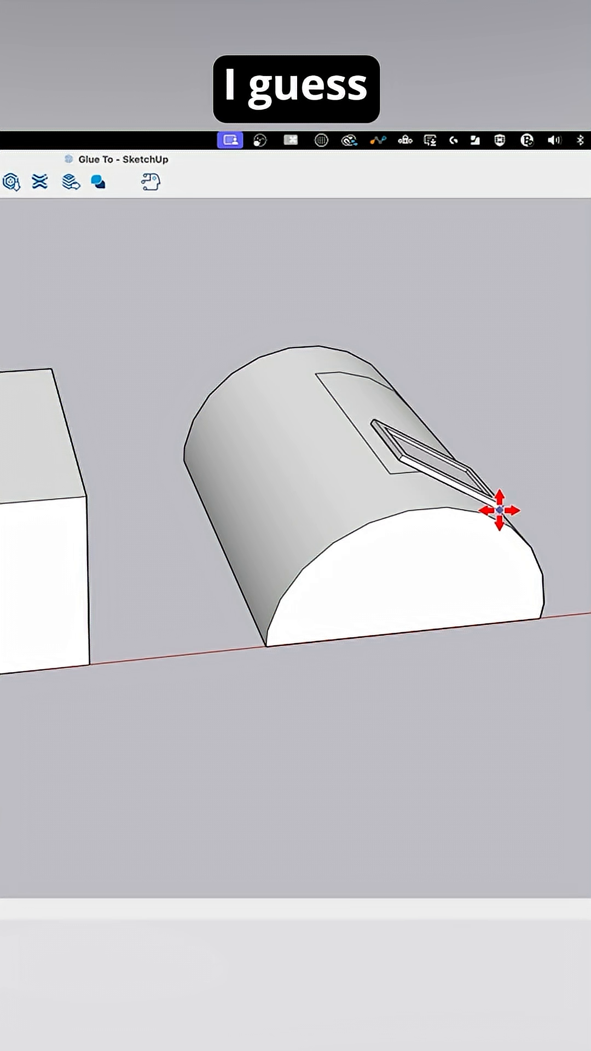
pyautogui.moveTo(504, 511); pyautogui.dragTo(308, 477)
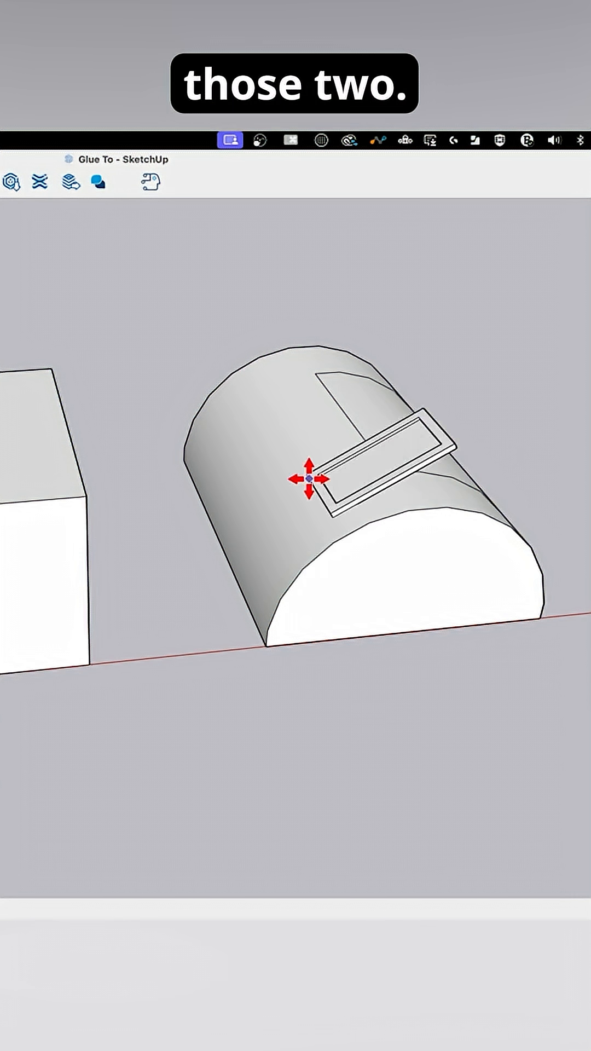